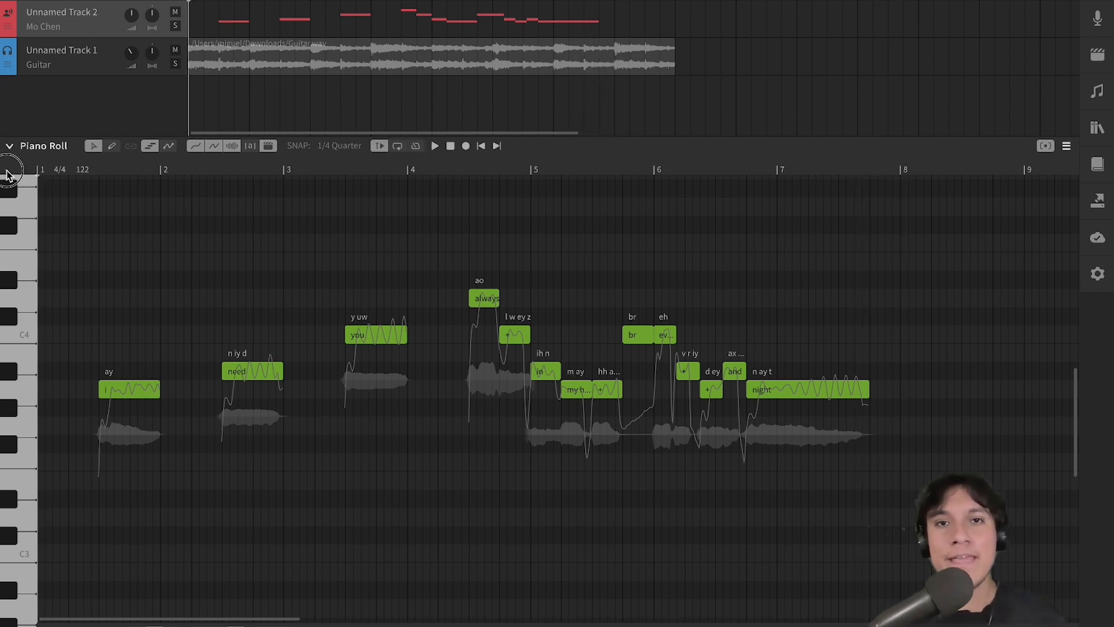
mouse_move(867, 262)
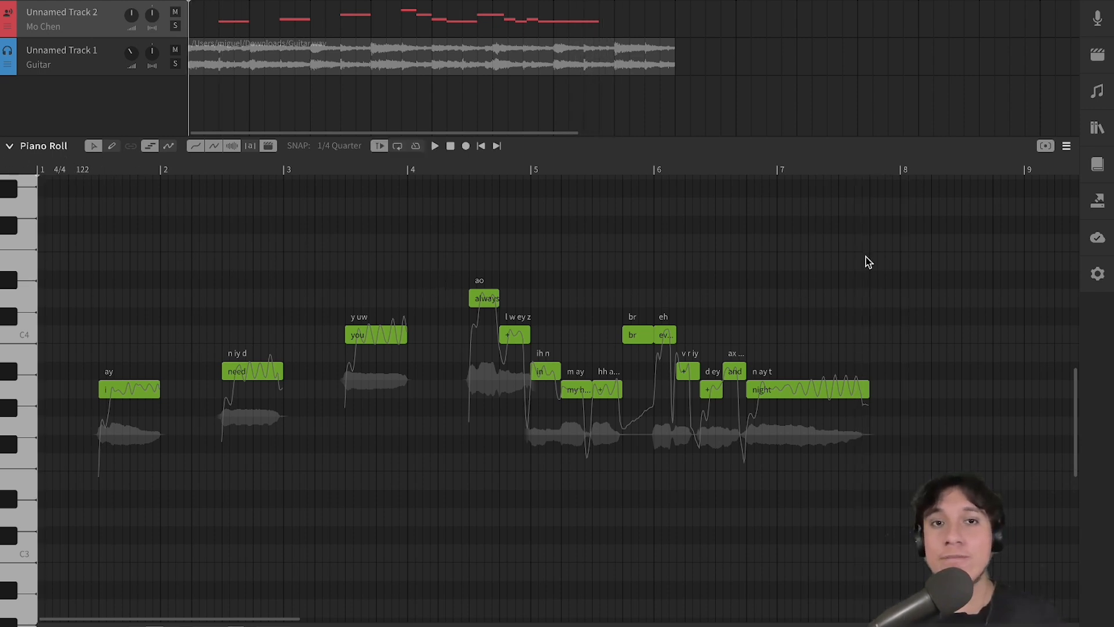
Open the vocal track's voice settings and scroll to the Sing Mode defaults
click(1098, 18)
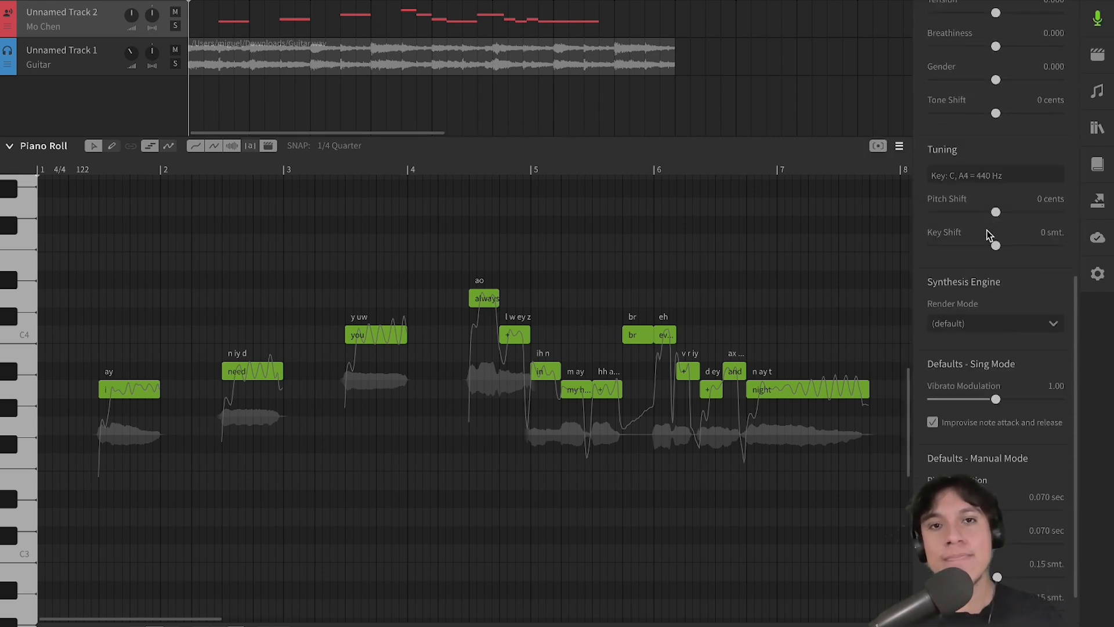
scroll(down, 3)
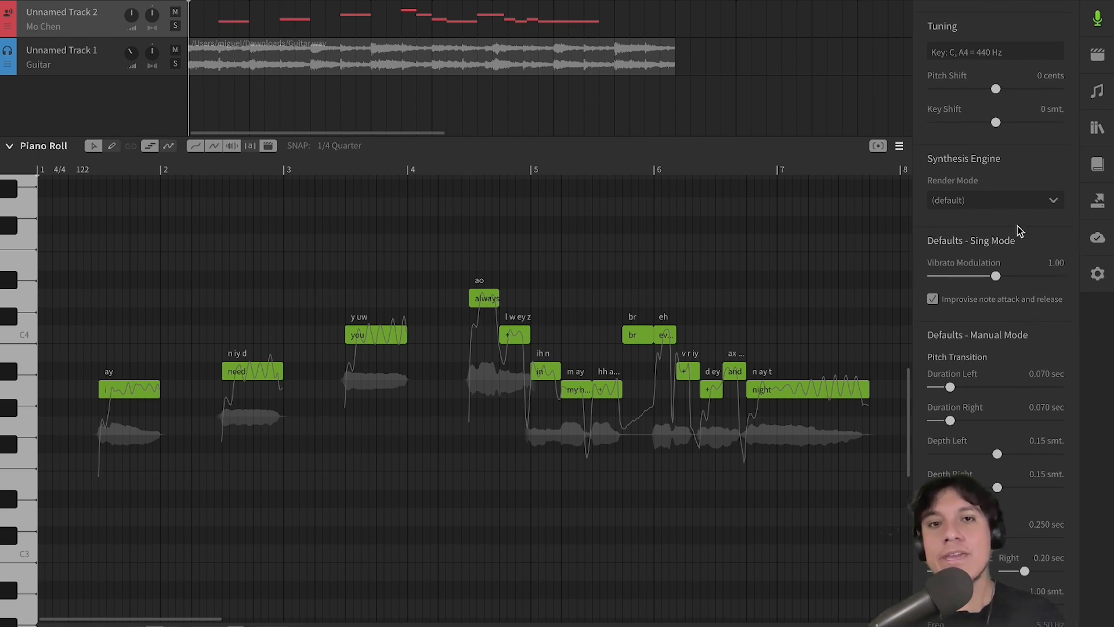
mouse_move(1000, 279)
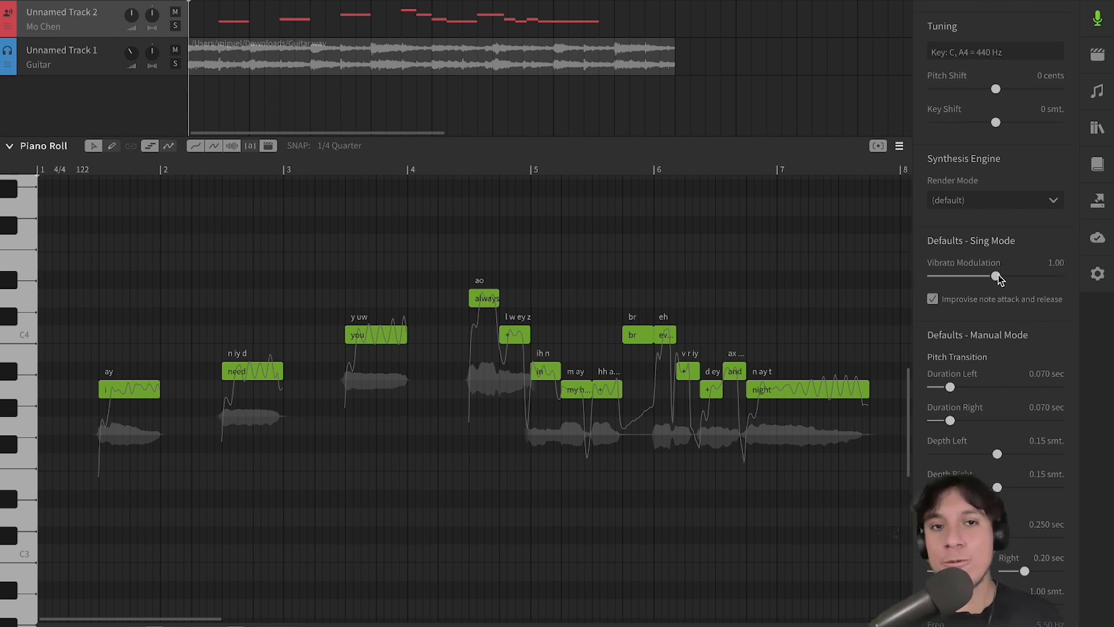
Drag the Sing Mode vibrato modulation slider down to 0.00
drag(995, 276, 933, 276)
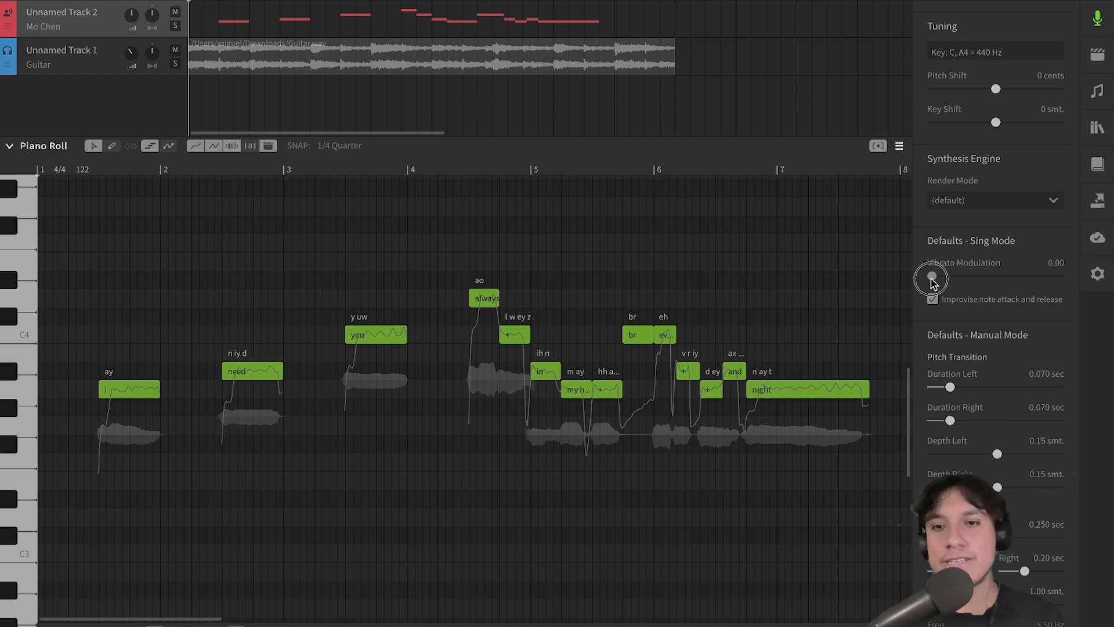
Push the Sing Mode vibrato modulation slider to its 2.00 maximum
drag(934, 275, 1079, 275)
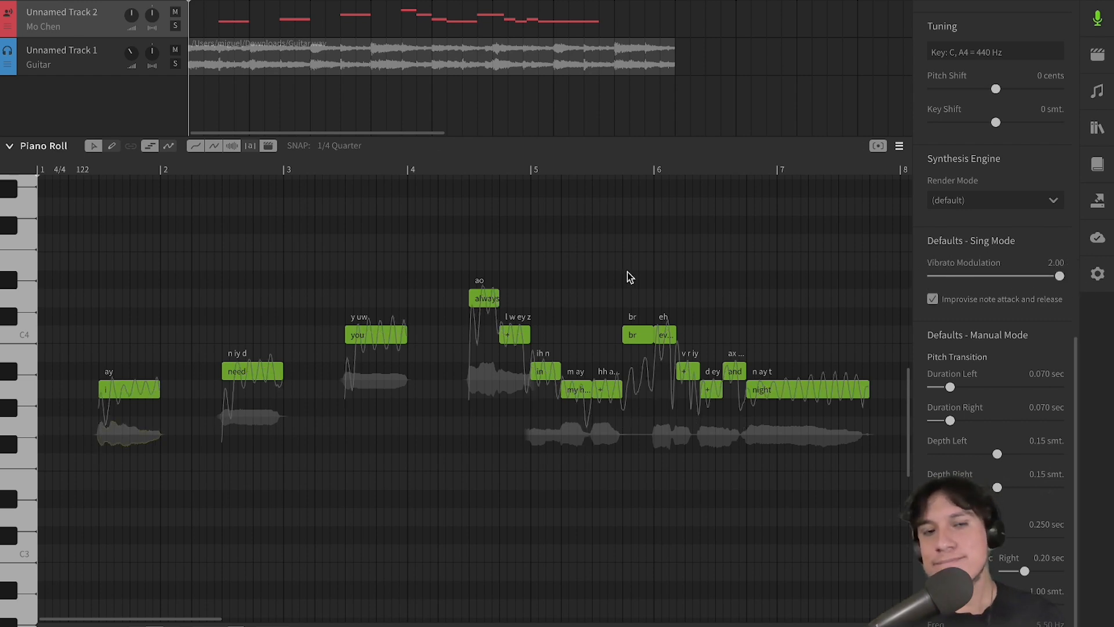
mouse_move(437, 276)
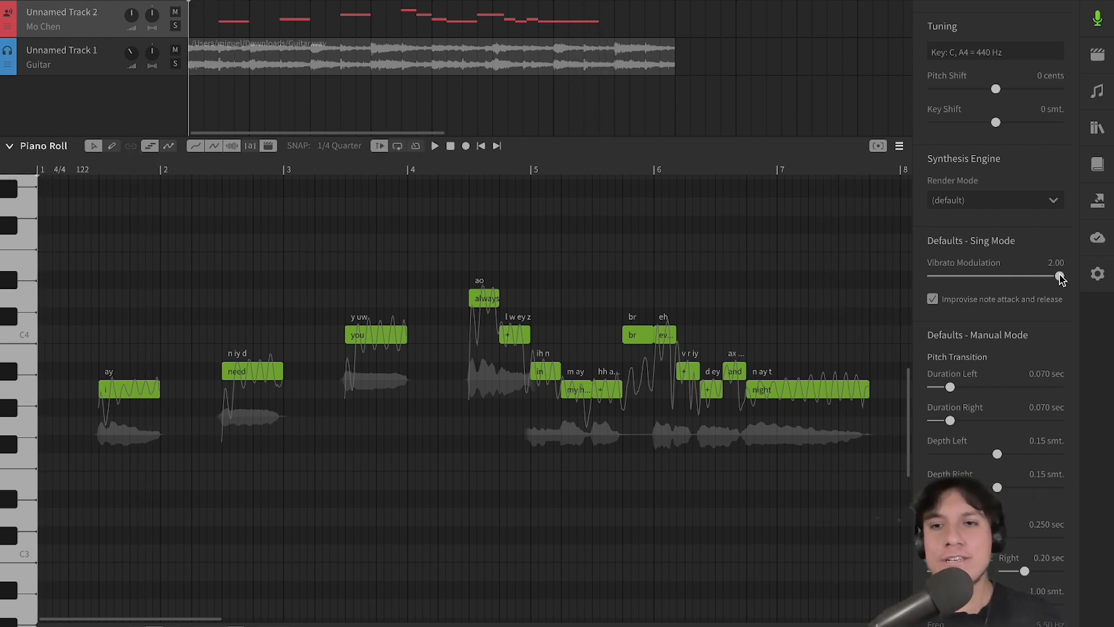
Close the voice settings panel and bring measures 4–11 into view
drag(1059, 275, 994, 277)
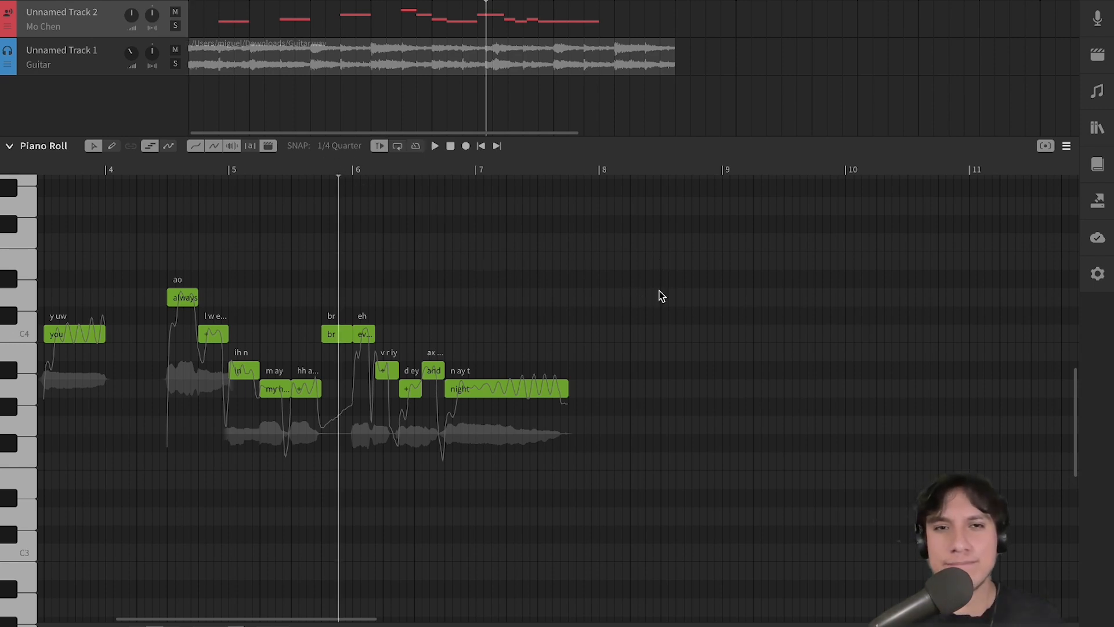
click(434, 145)
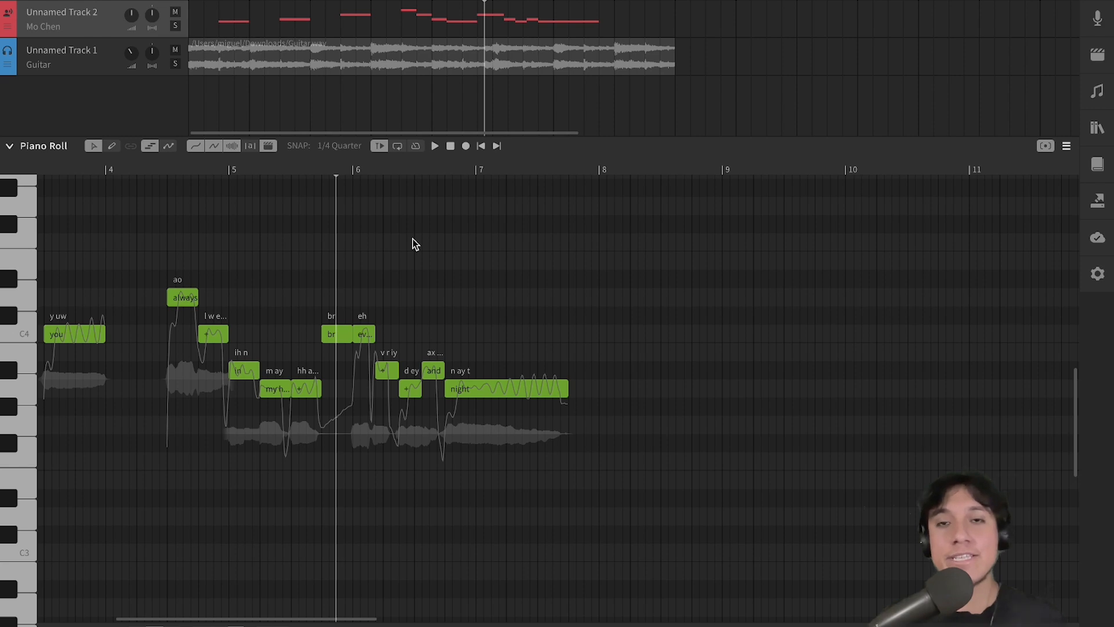
mouse_move(540, 392)
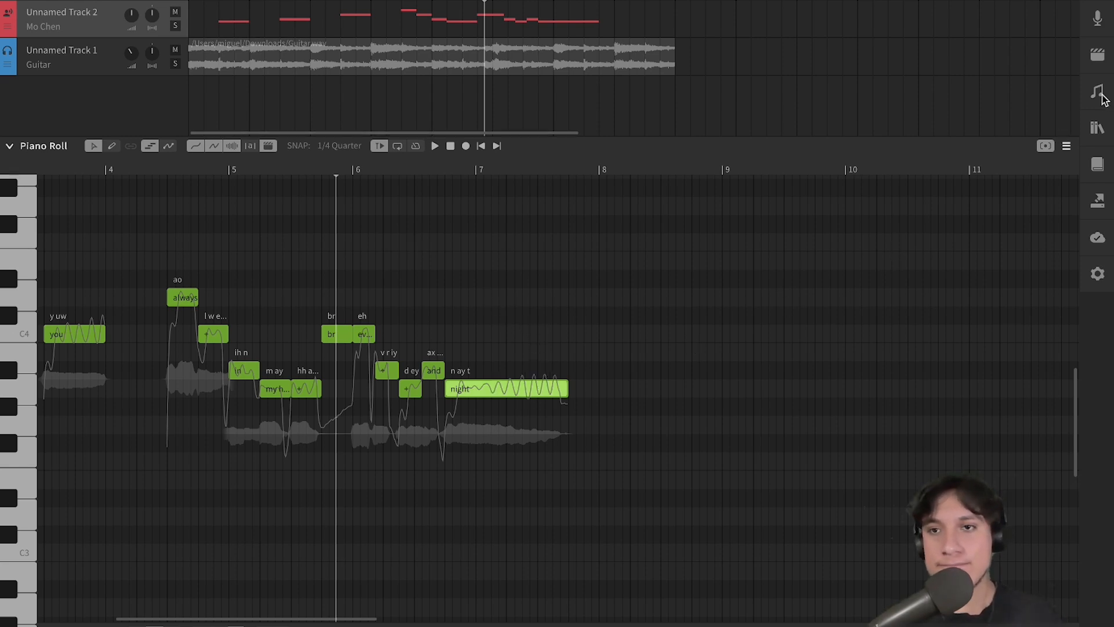
Set the 'night' note's vibrato modulation to 2.00 in Note Properties
click(1098, 91)
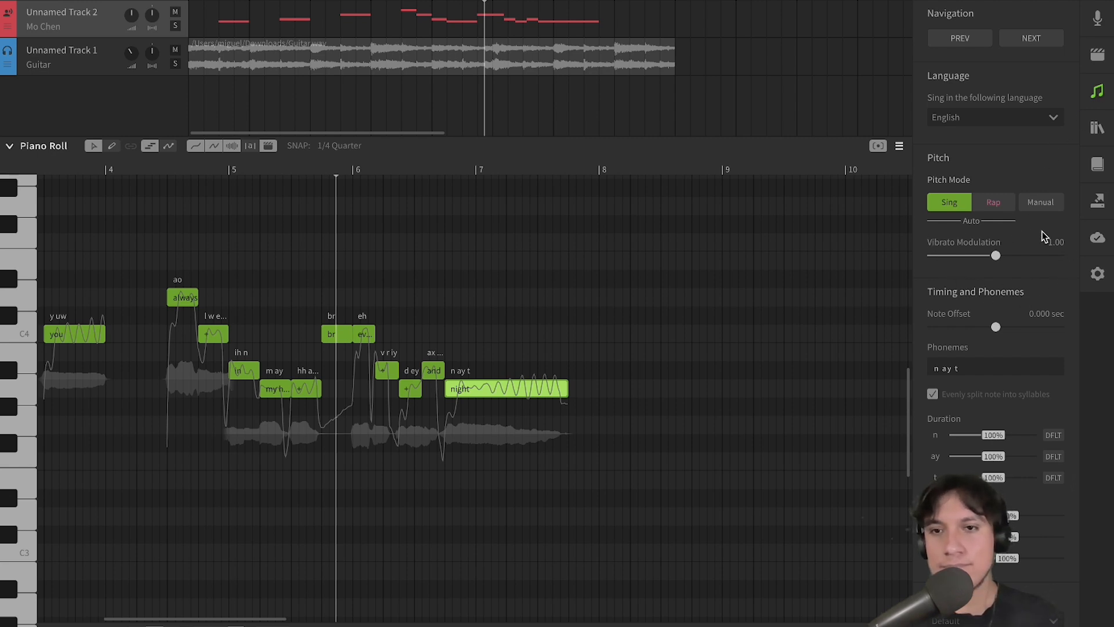
drag(996, 256, 1058, 252)
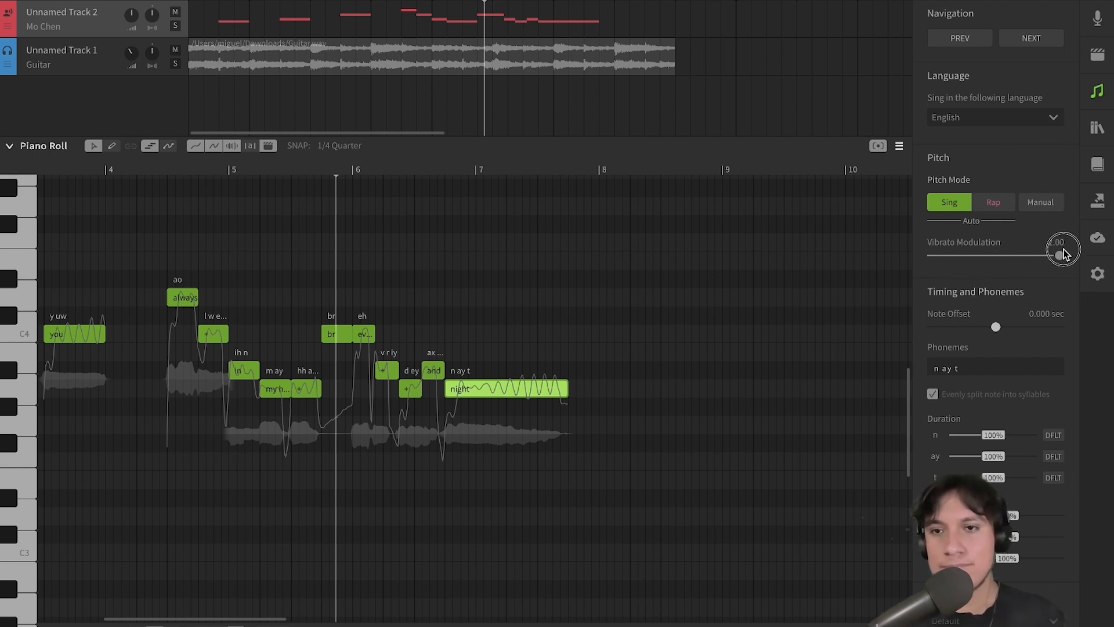
drag(1061, 256, 1064, 249)
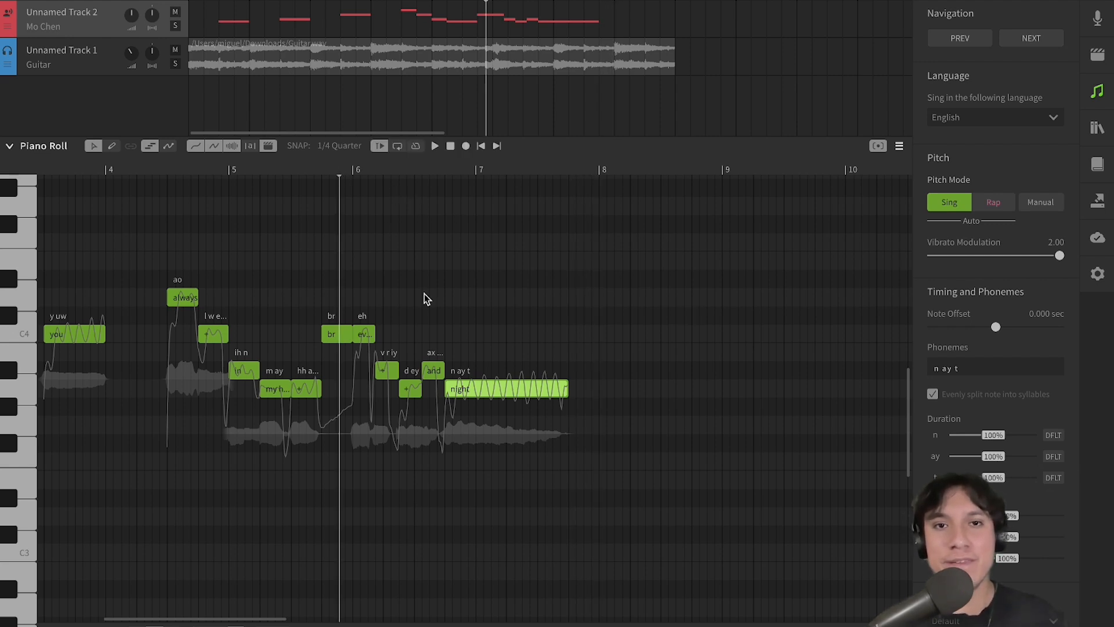
right_click(518, 392)
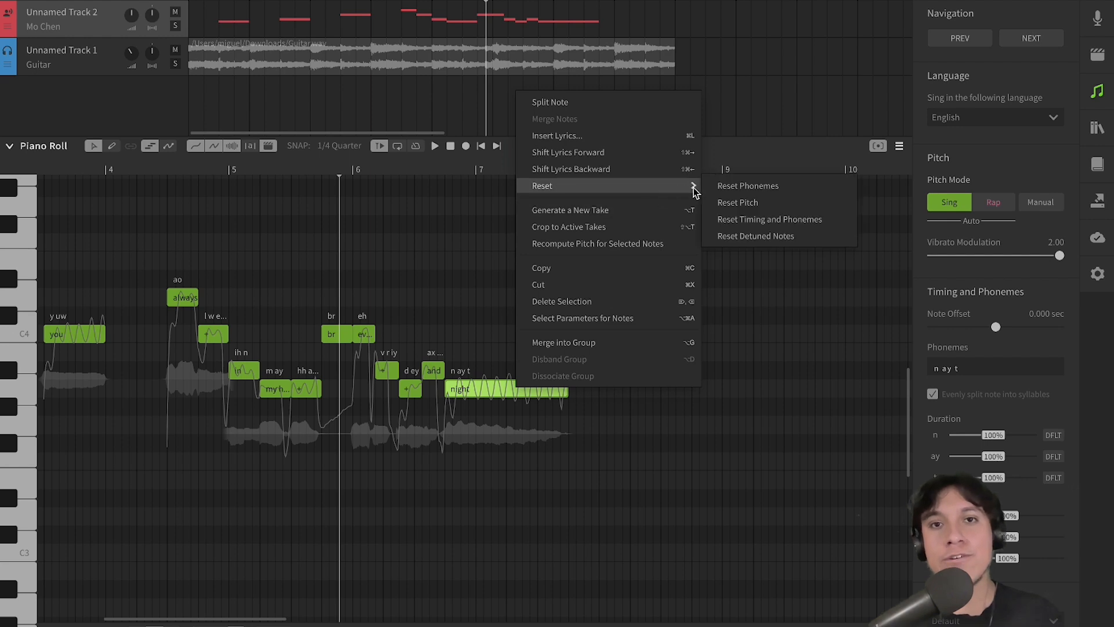
Reset the 'night' note's vibrato modulation back to the 1.00 default
click(737, 202)
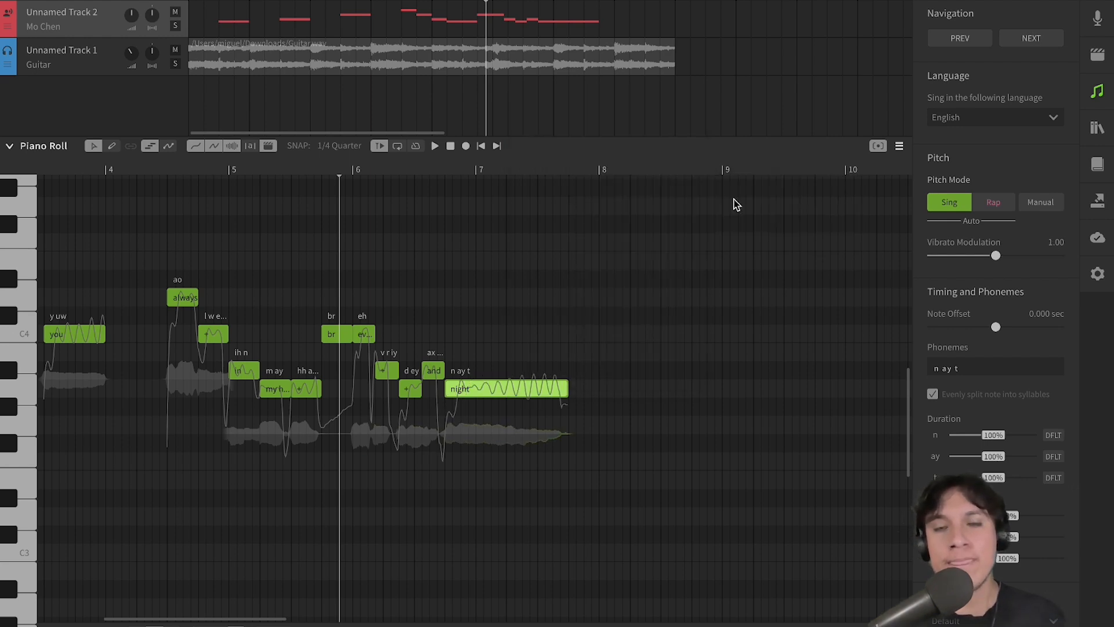
mouse_move(931, 171)
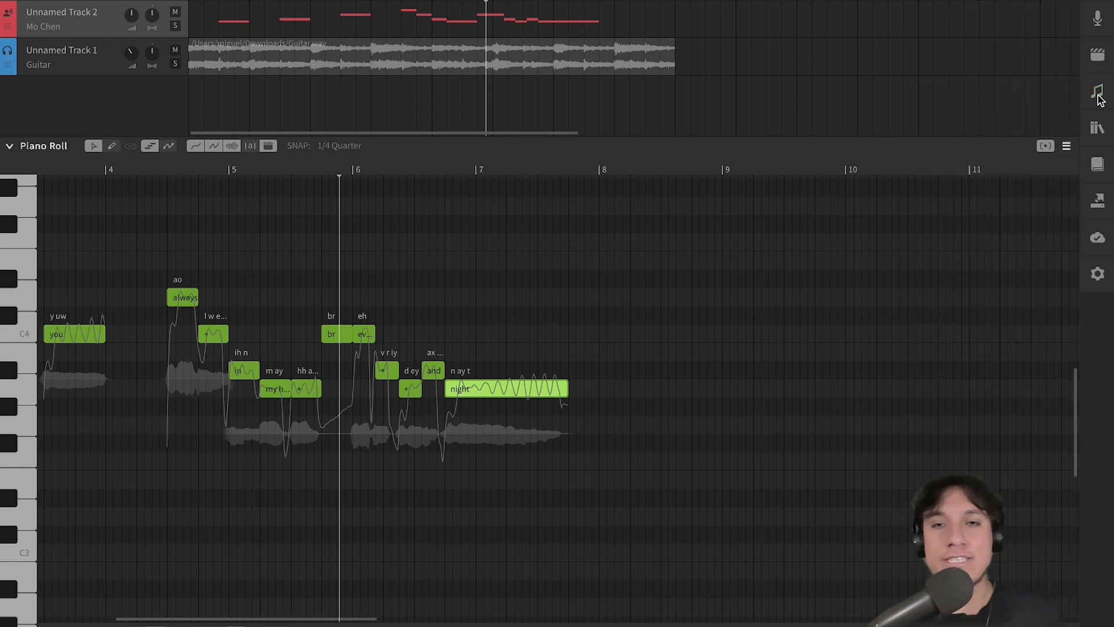
mouse_move(661, 310)
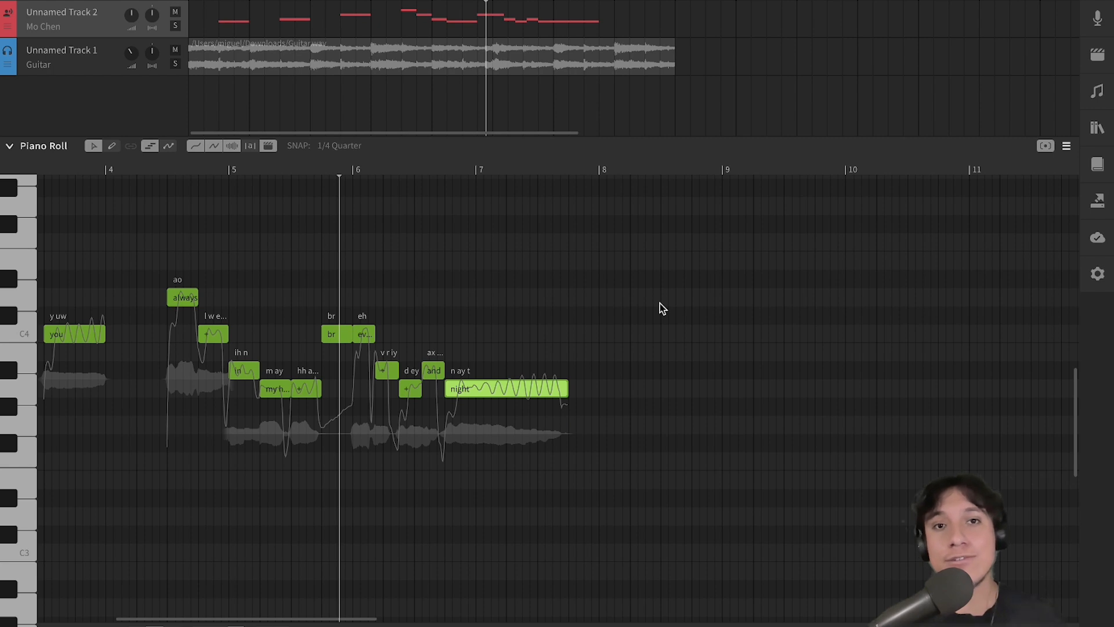
mouse_move(623, 291)
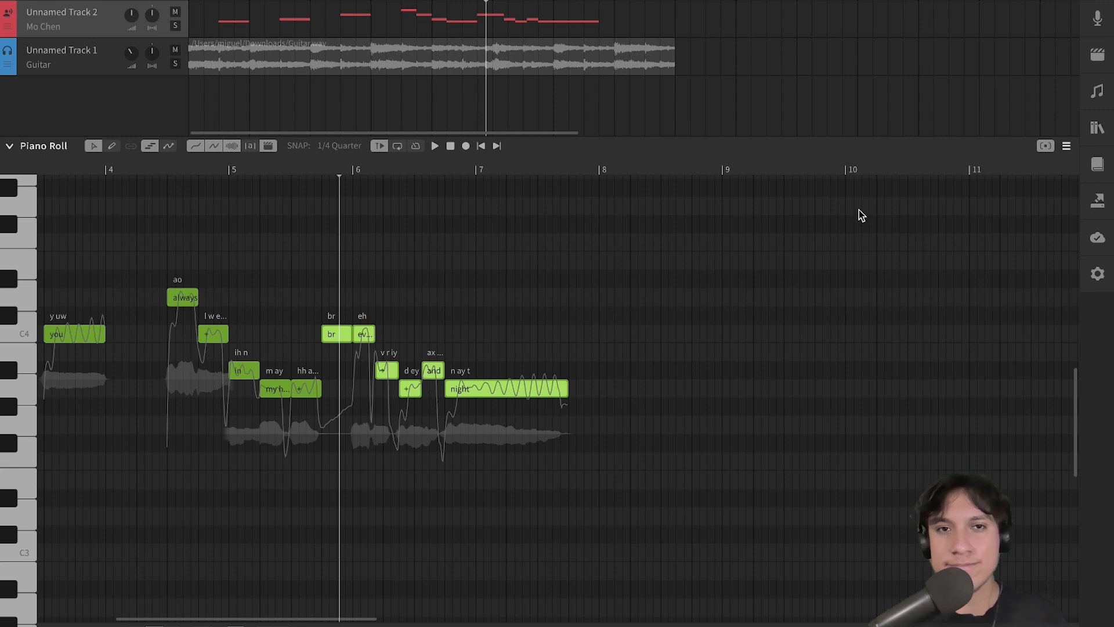
Generate AI retakes for the six-note phrase and apply Take 3
click(1096, 58)
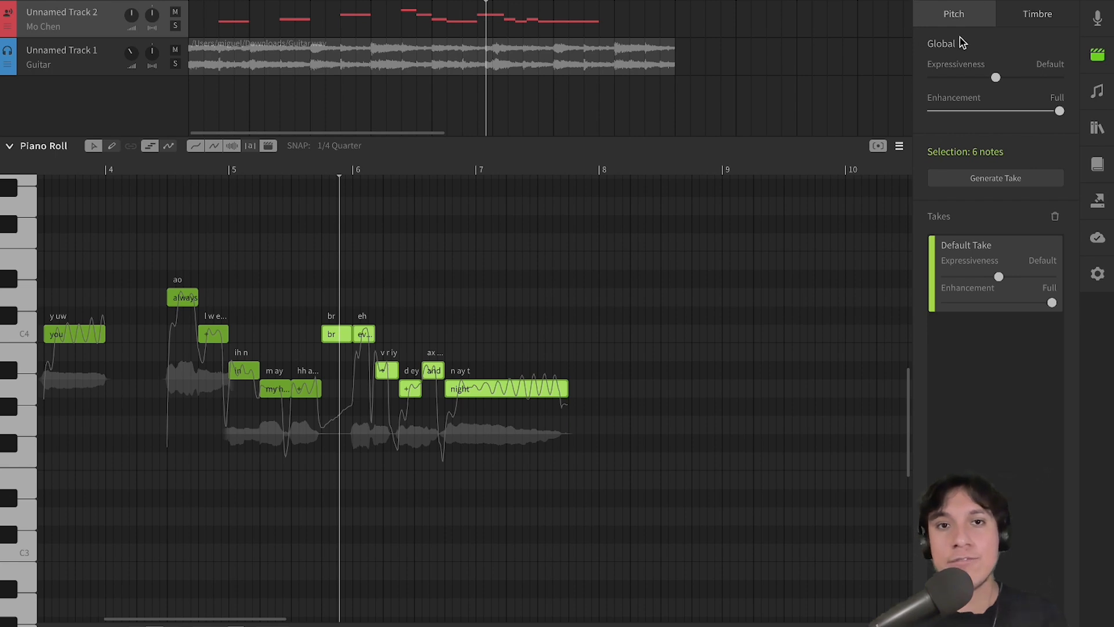
mouse_move(1002, 151)
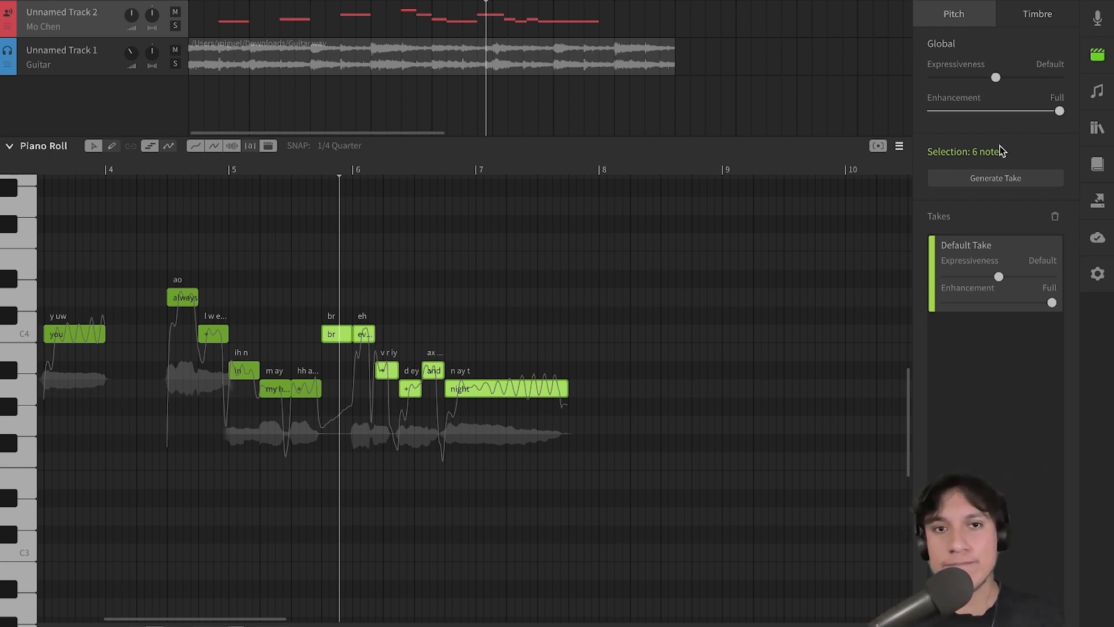
click(995, 177)
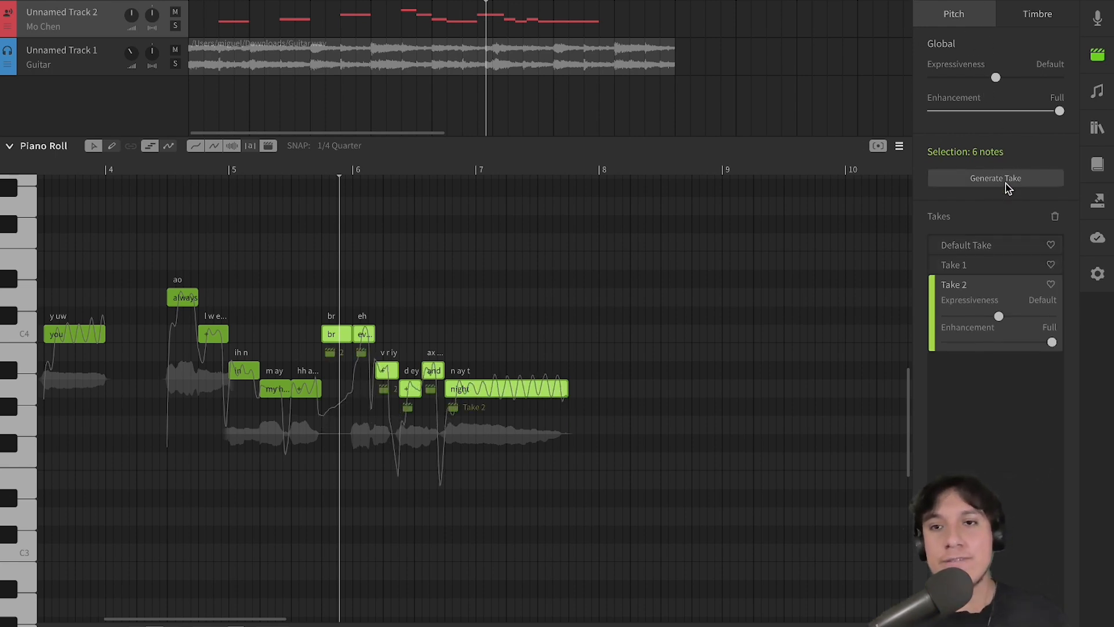
click(995, 177)
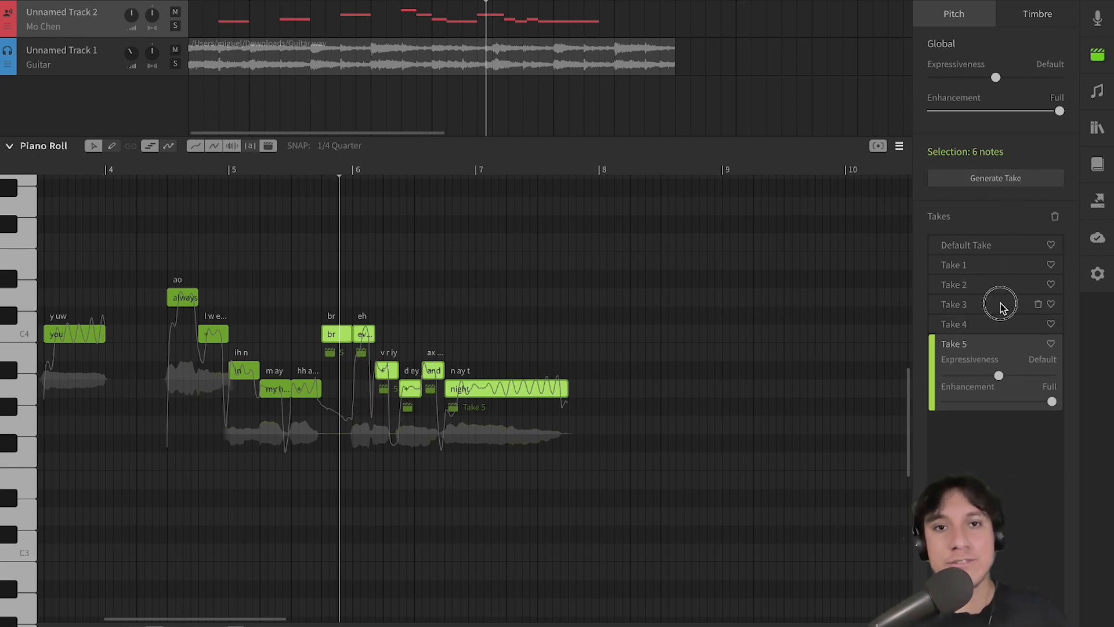
click(954, 305)
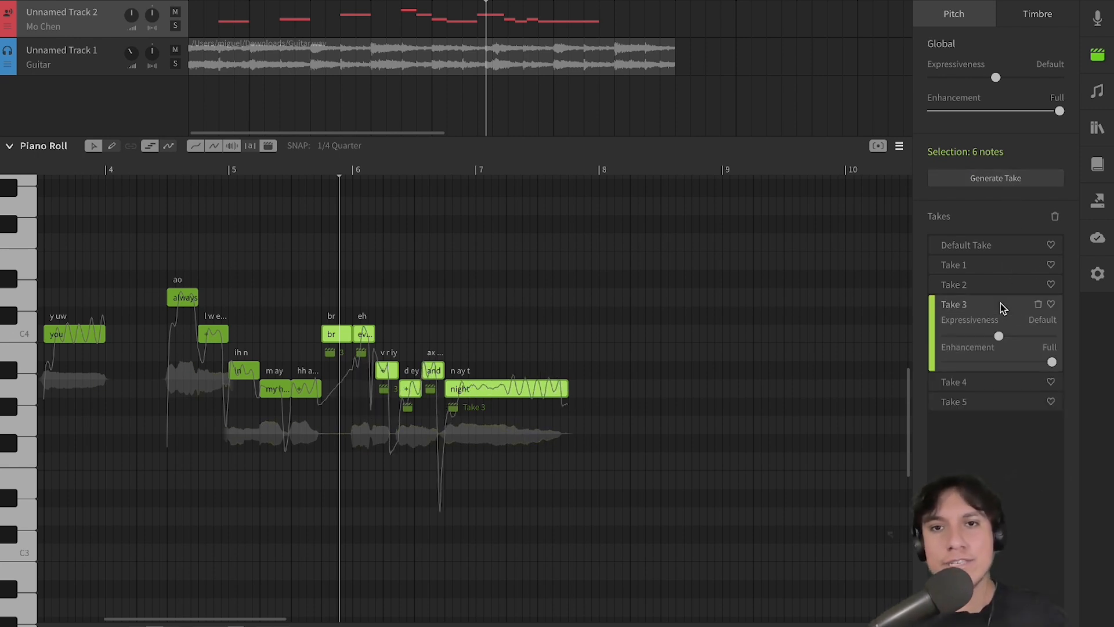
mouse_move(721, 349)
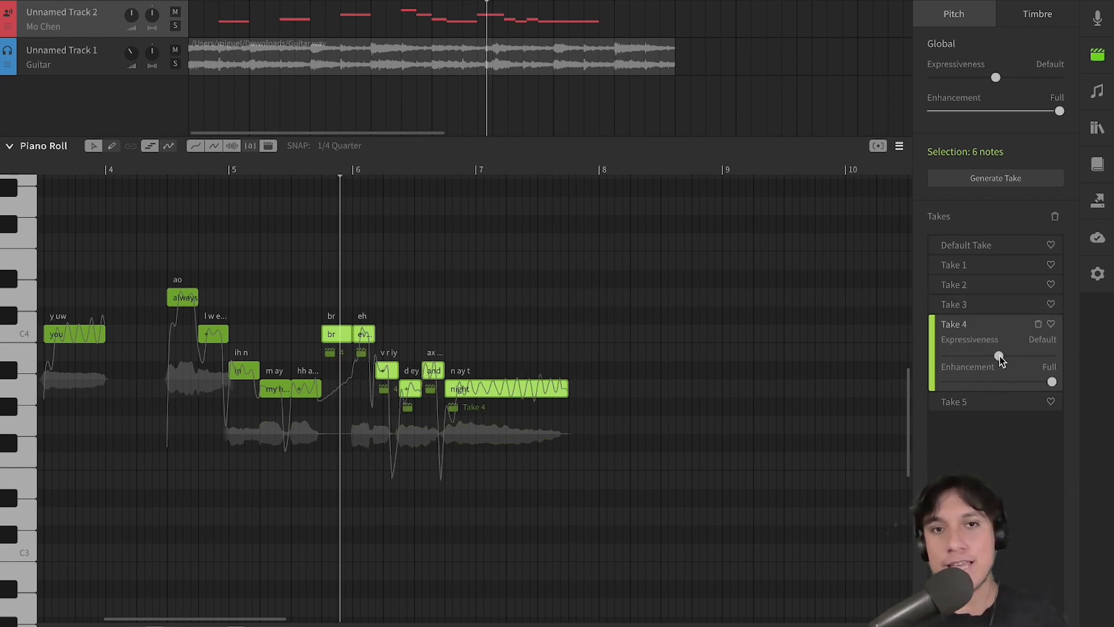
Give Take 4 +100 expressiveness with enhancement off, then apply Take 5
drag(995, 355, 1051, 355)
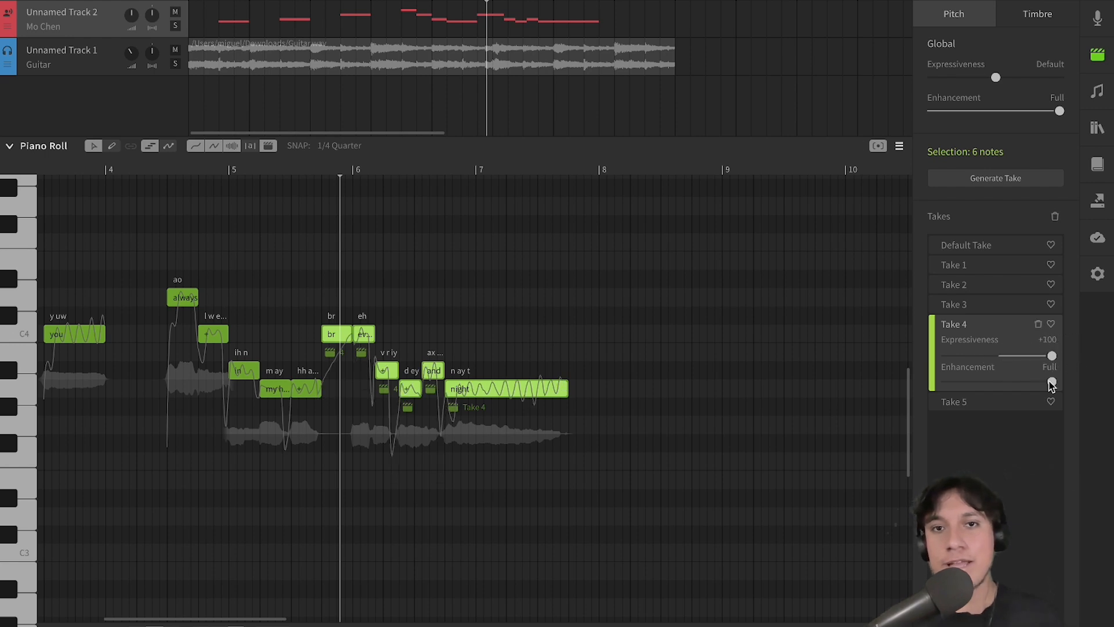
drag(1052, 382, 946, 382)
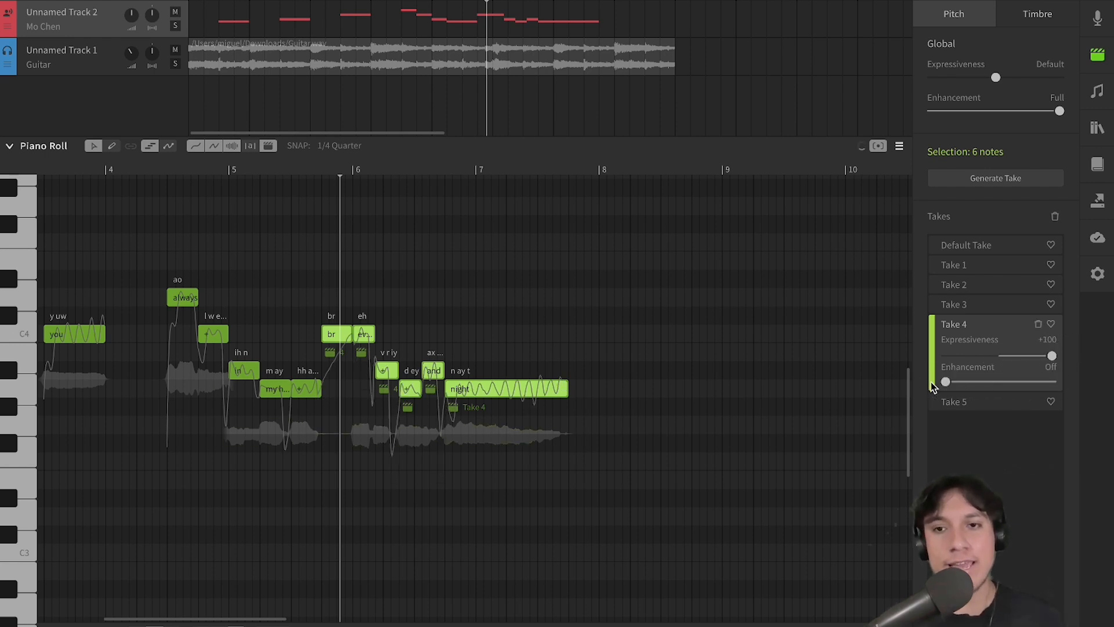
mouse_move(696, 368)
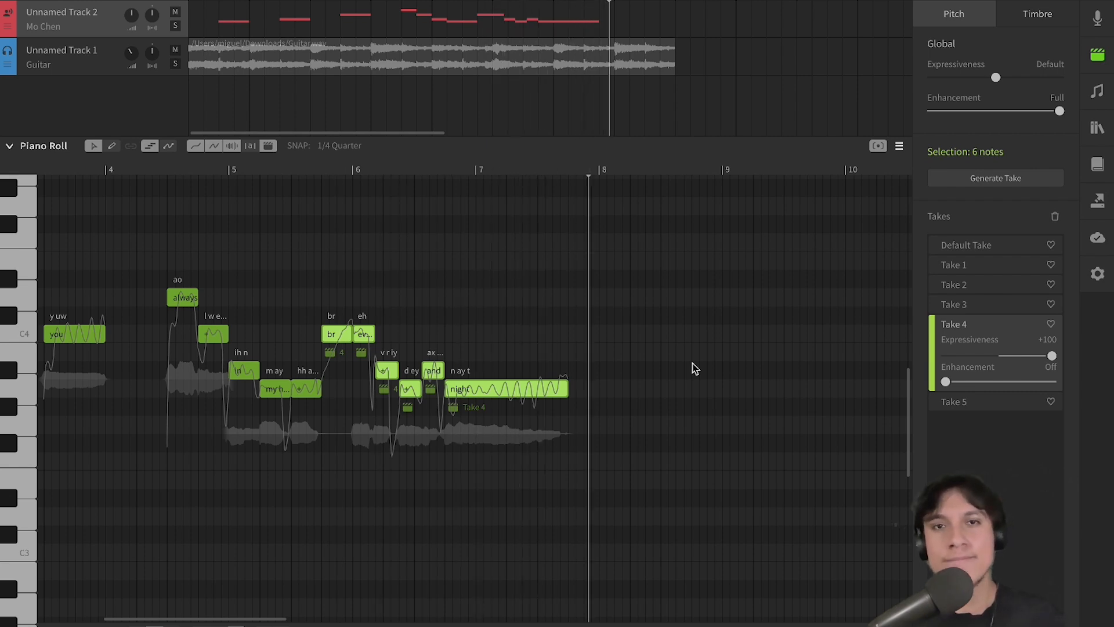
click(338, 174)
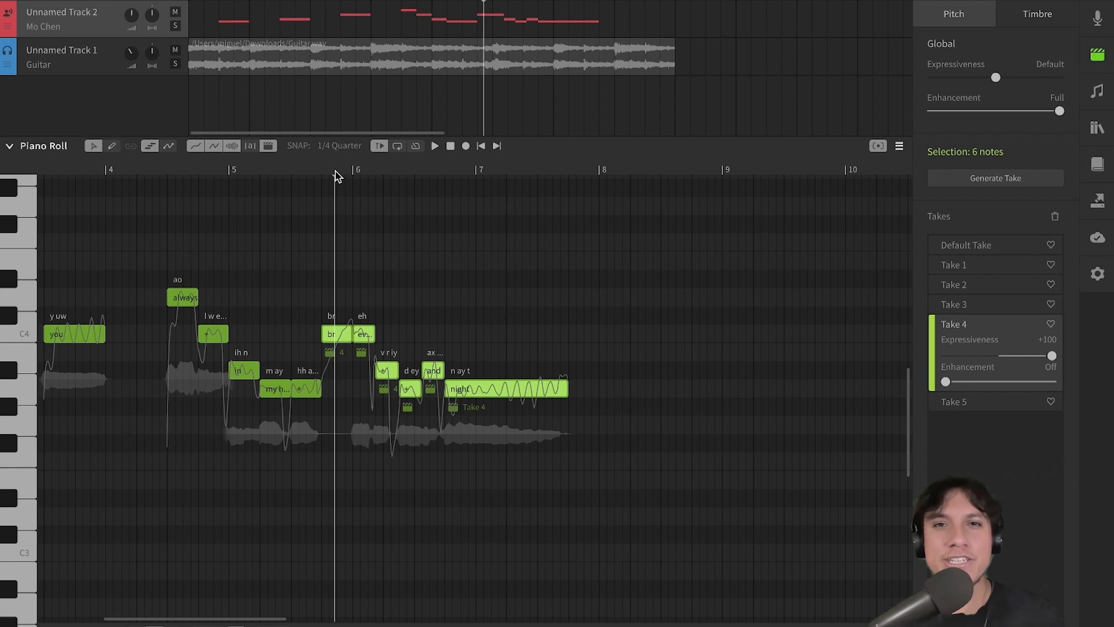
click(953, 342)
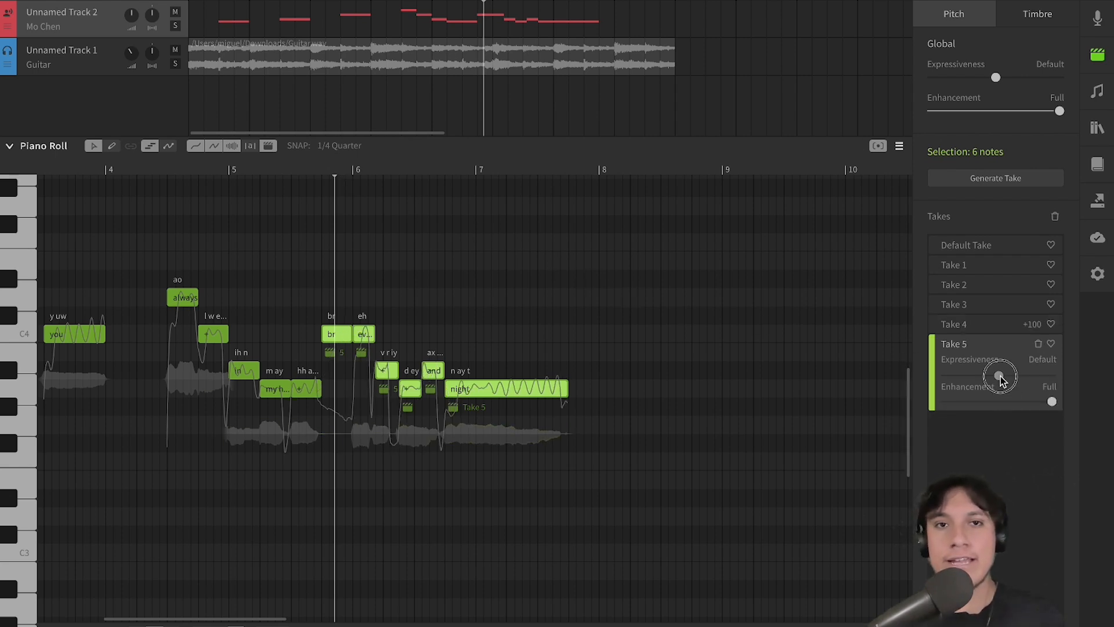
Lower Take 5's expressiveness to −100, keeping enhancement at full
drag(1000, 376, 945, 376)
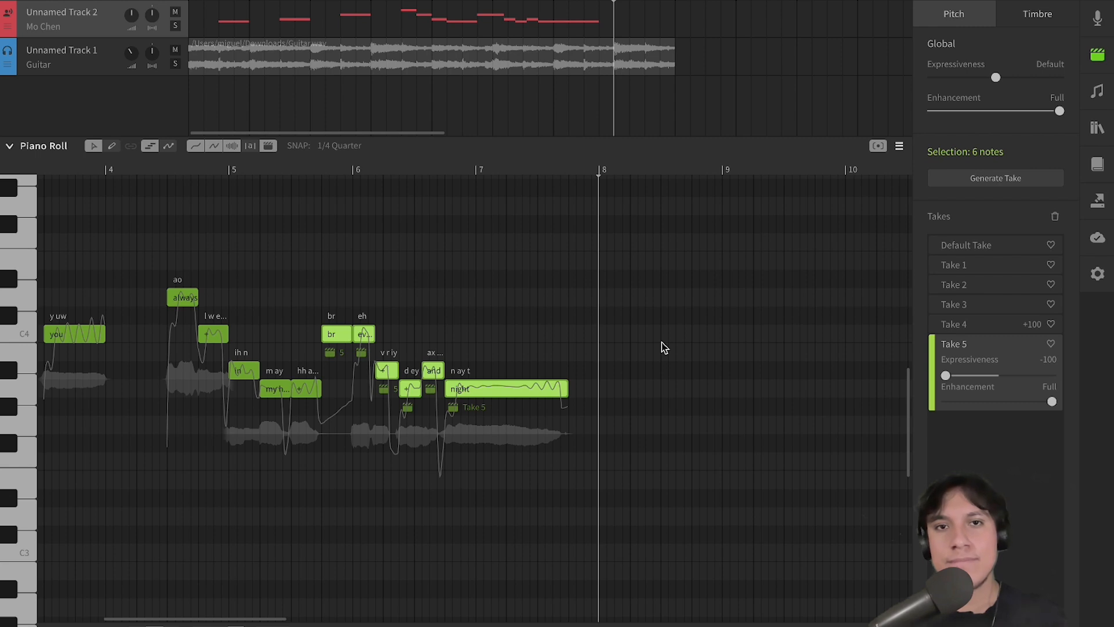
mouse_move(335, 179)
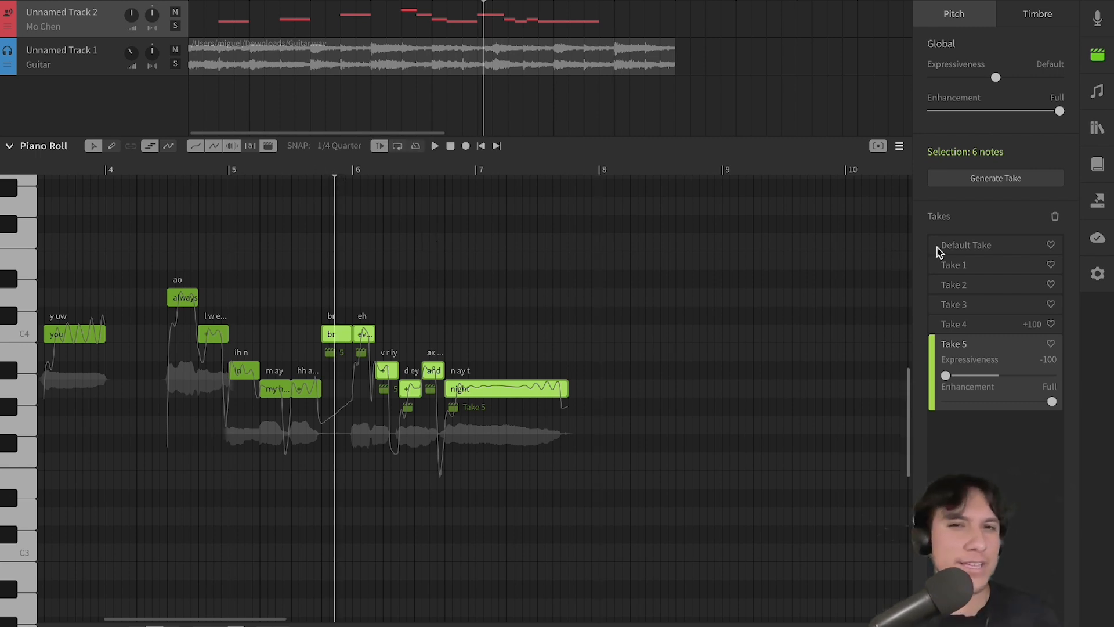
Switch the phrase back to Default Take and close the AI Retakes panel
click(967, 245)
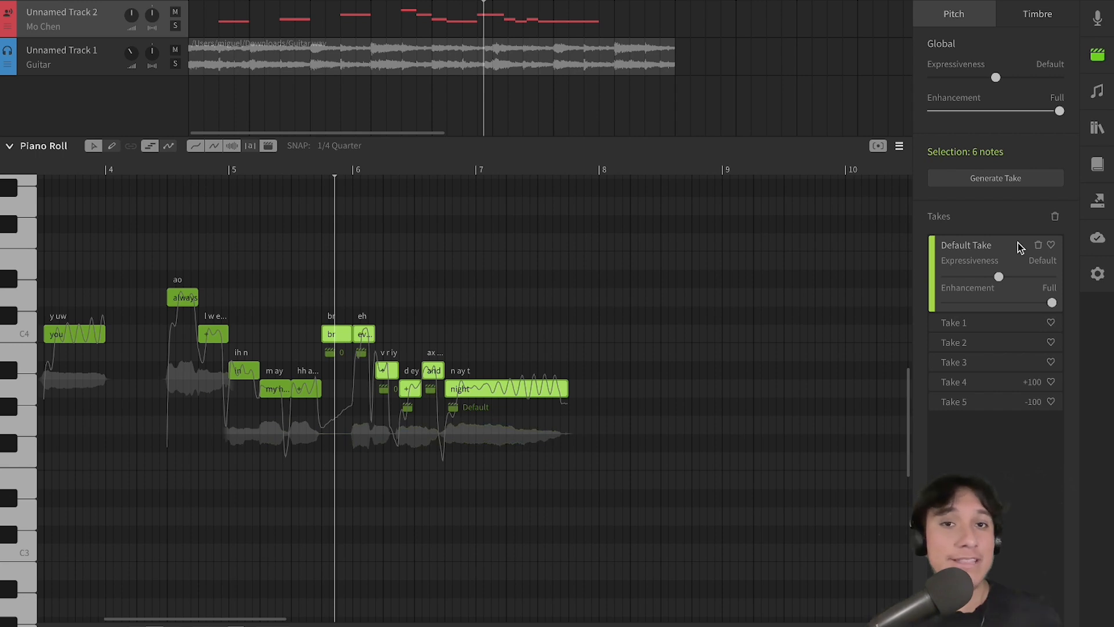
click(1098, 56)
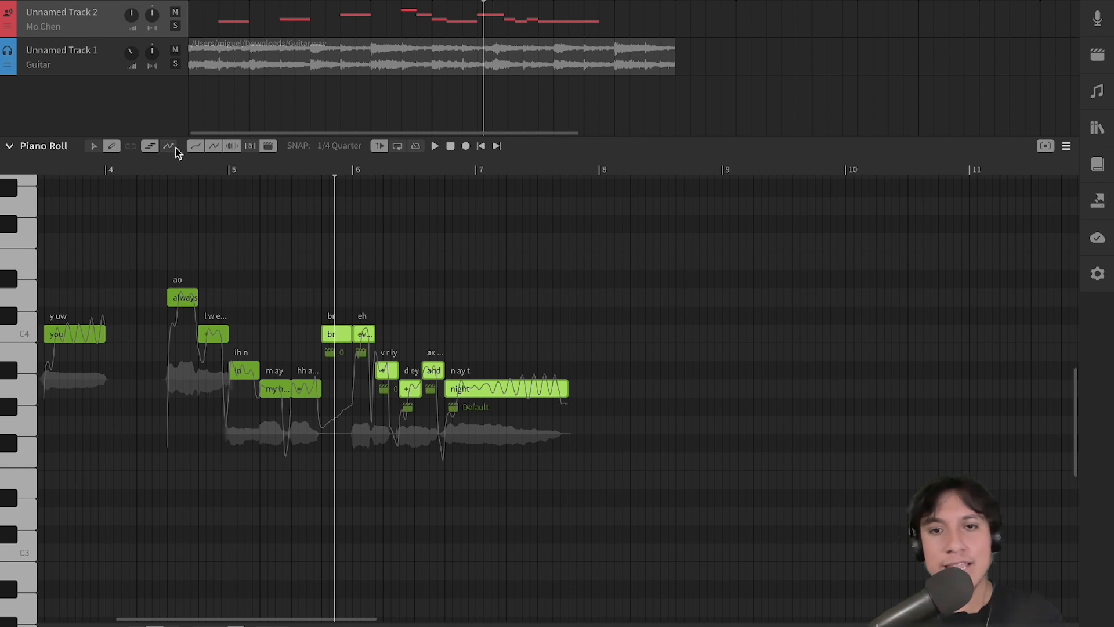
Draw a deep pitch dip between 'you' and 'always' with the Pitch Pen, then play it back
click(149, 145)
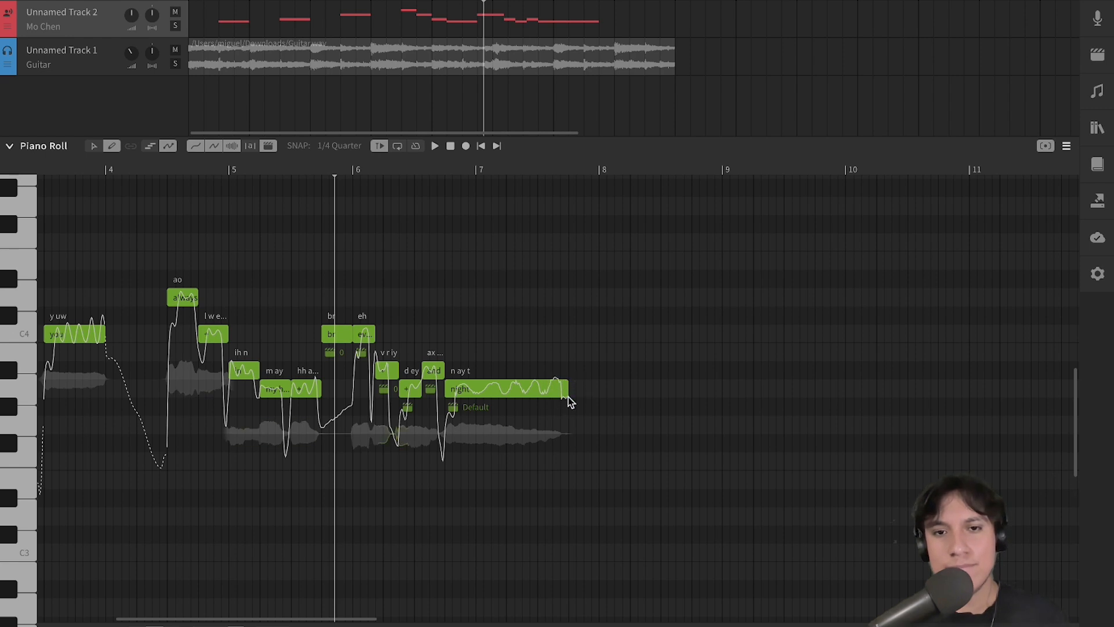
click(434, 145)
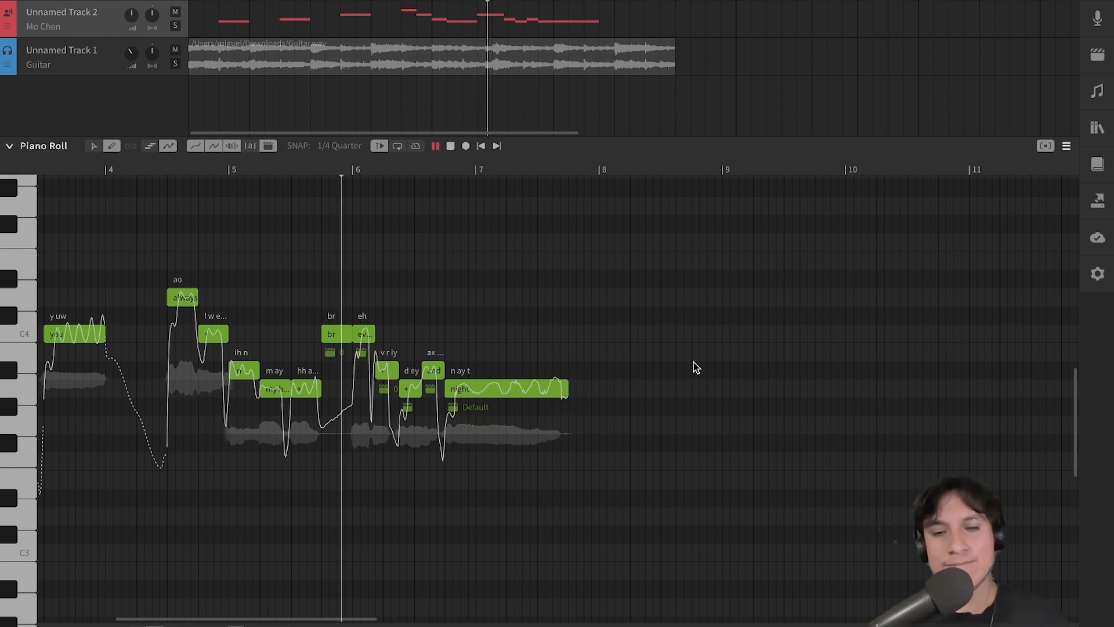